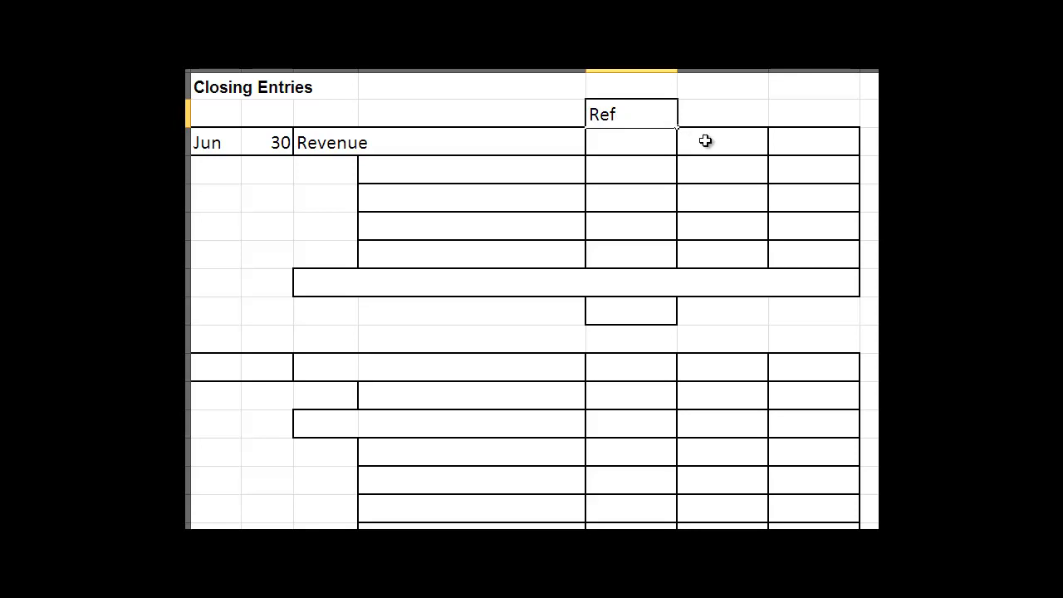
- Enter Dr and Cr headings beside Ref, correcting the doubled Dr entry
left_click(632, 114)
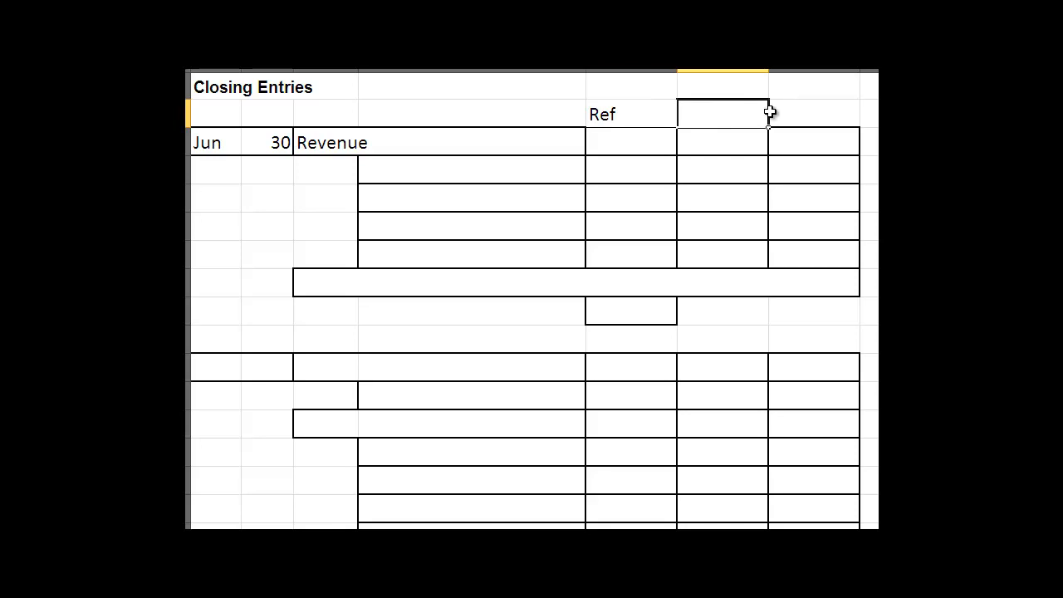
type("DrDr")
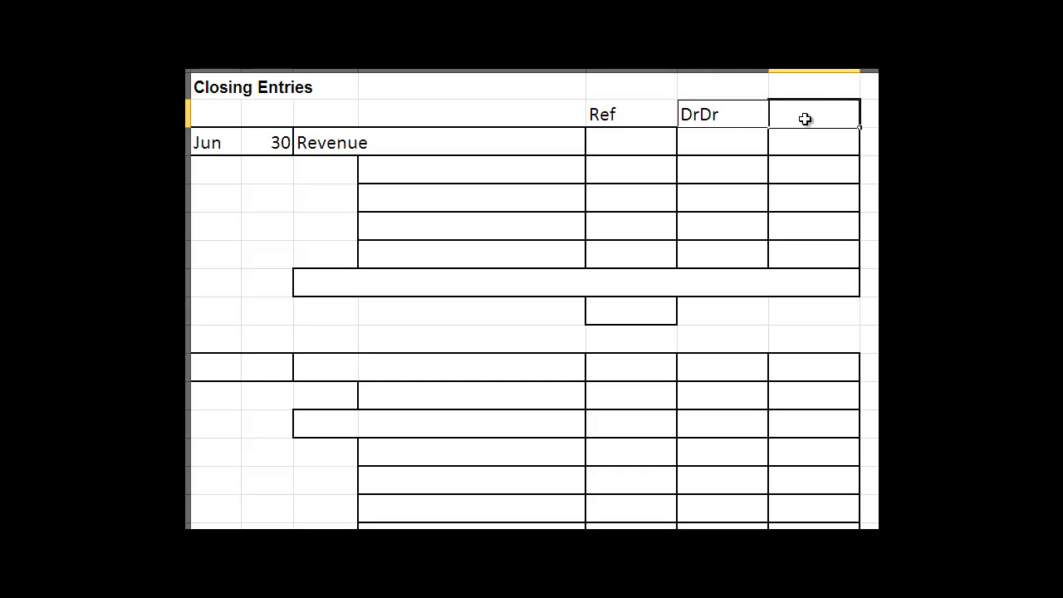
type("C")
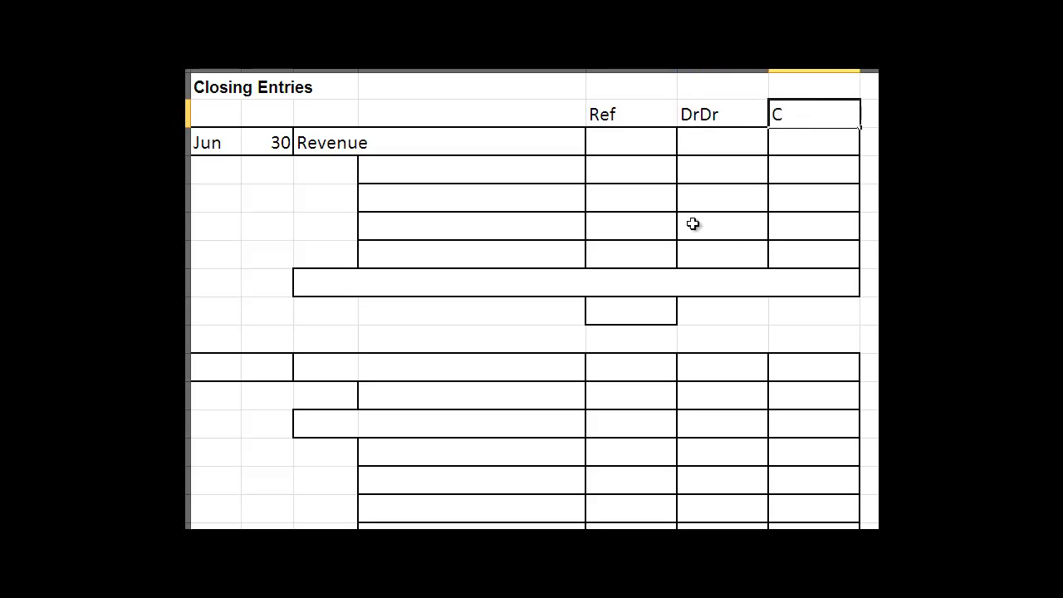
mouse_move(710, 114)
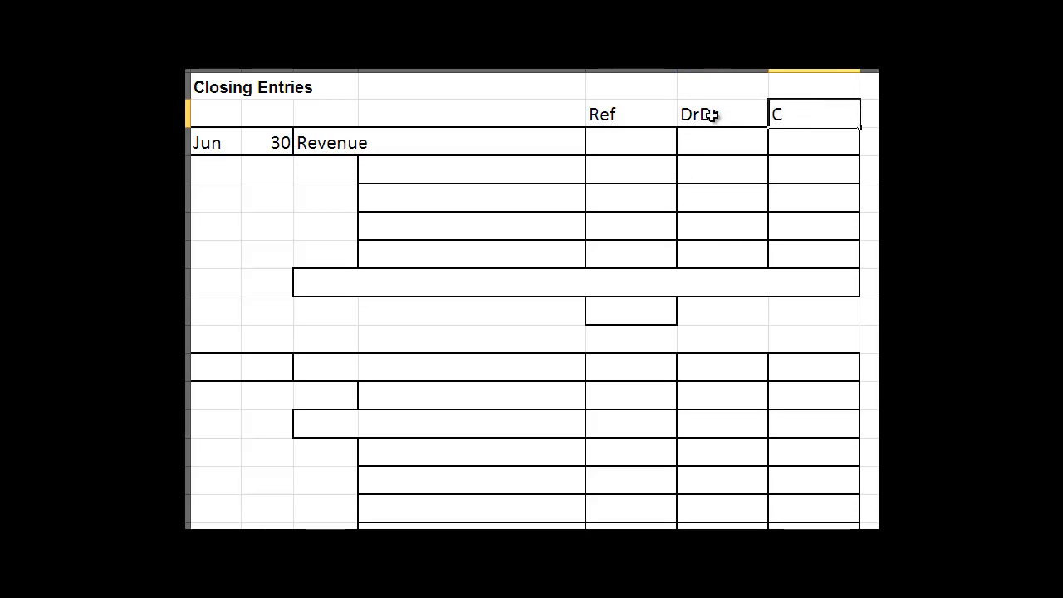
left_click(721, 114)
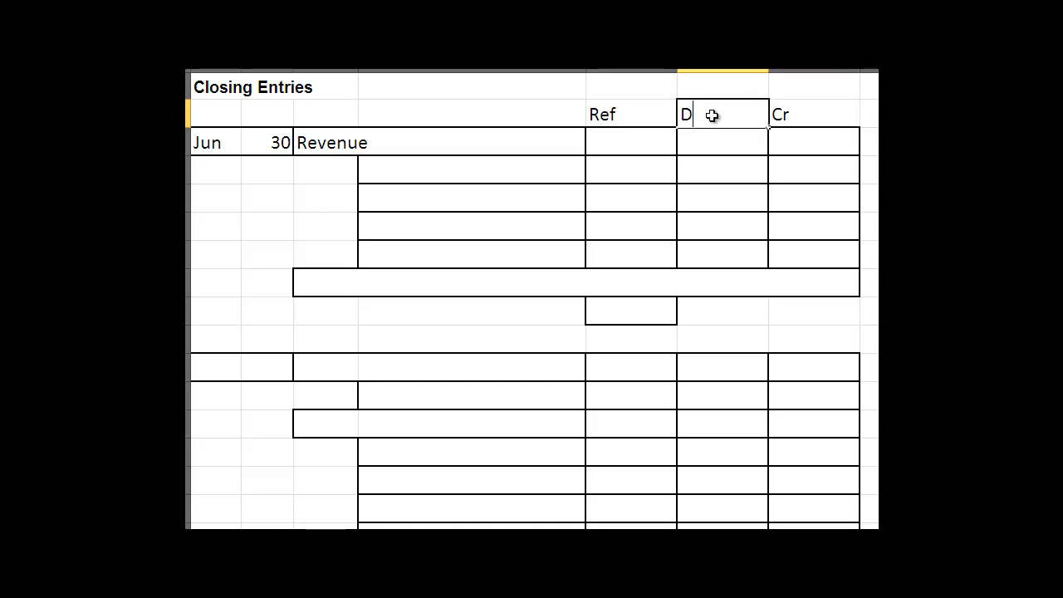
type("r")
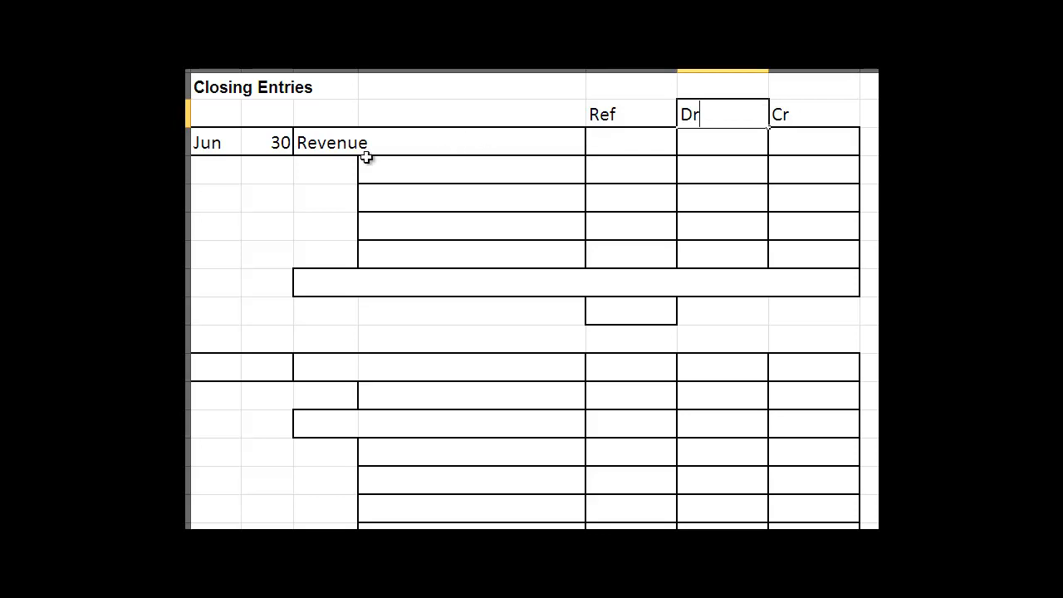
mouse_move(731, 154)
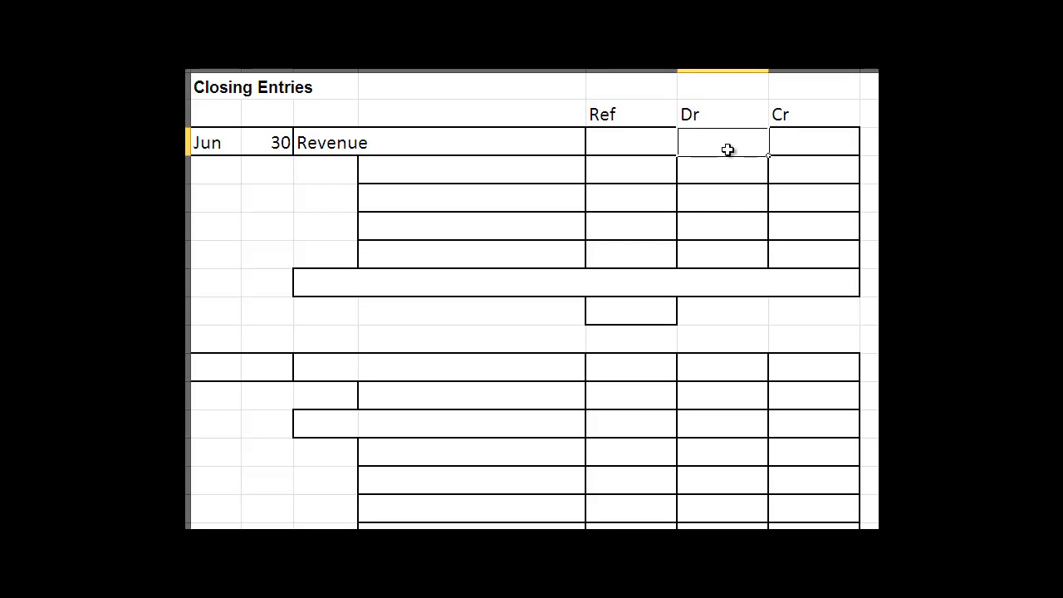
- Enter 5000 in the Dr column on the Jun 30 Revenue row
type("5000")
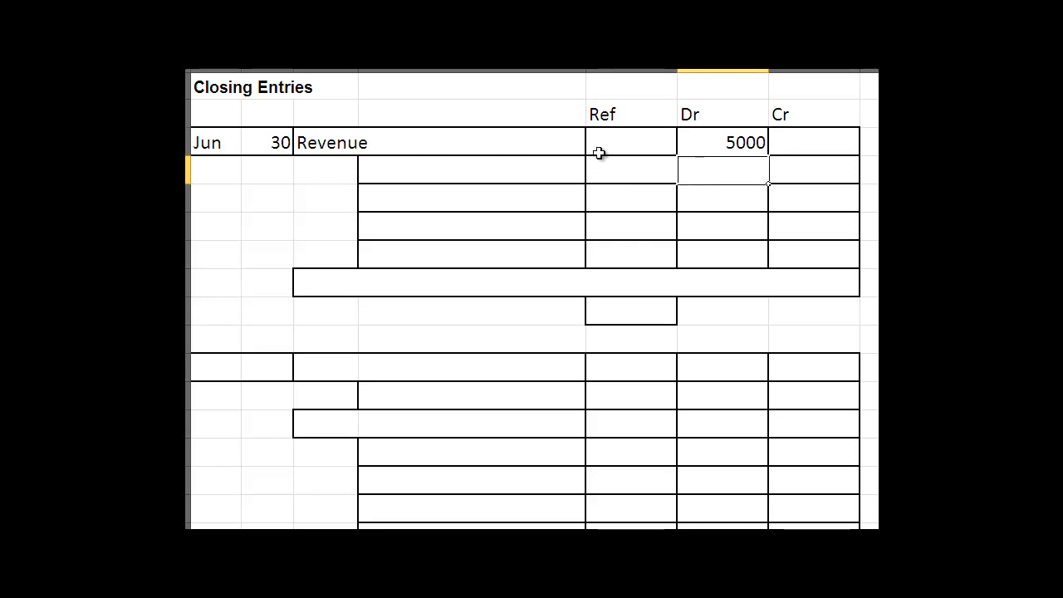
mouse_move(413, 170)
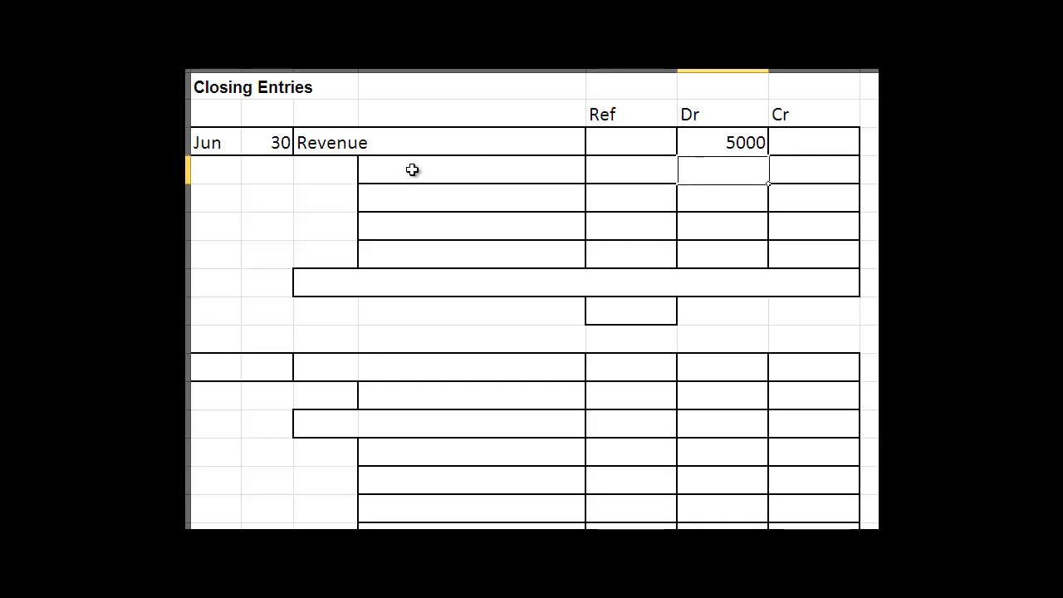
mouse_move(408, 186)
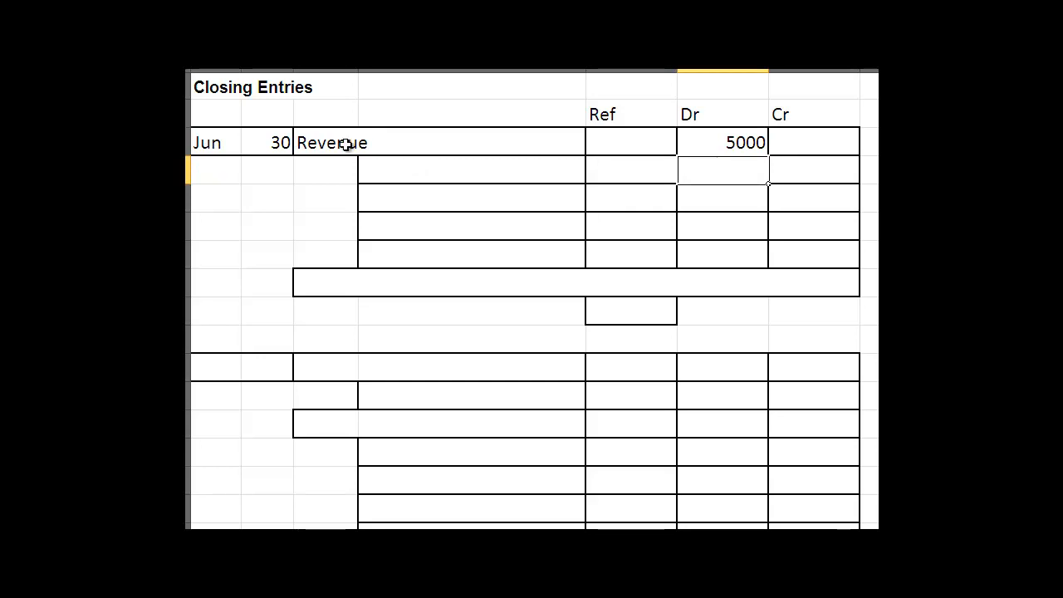
mouse_move(372, 167)
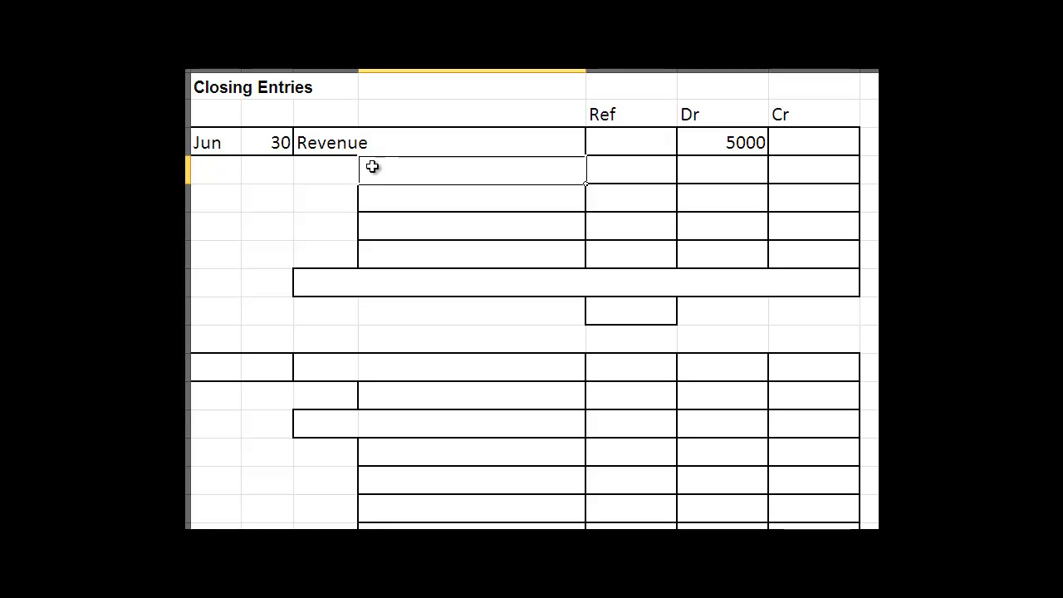
- Enter SRA, Bad Debt Expense and Discount Allowed as indented accounts under Revenue
type("SRA")
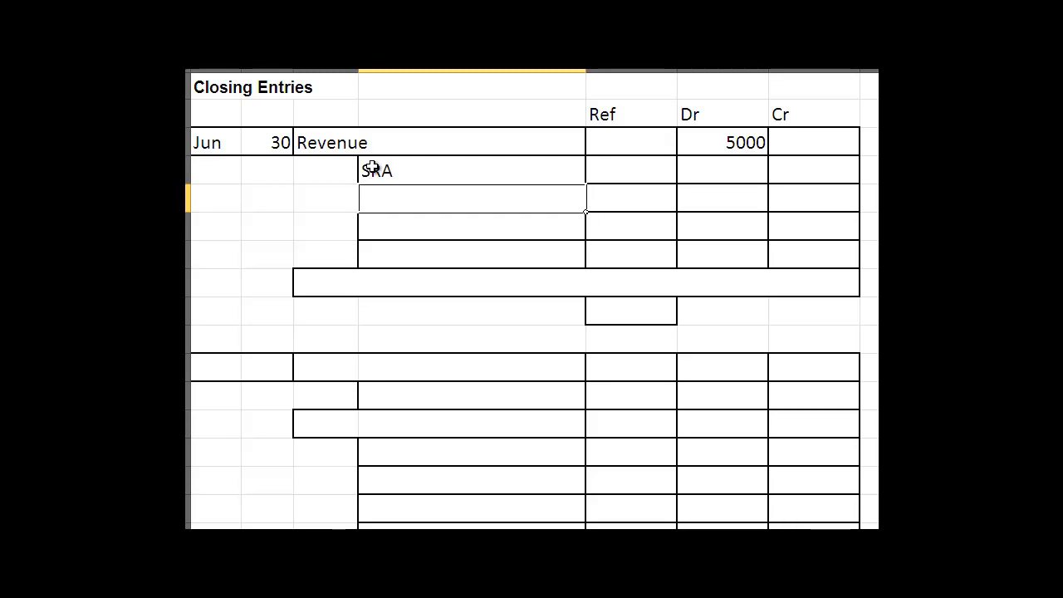
type("Bad Debt Exp")
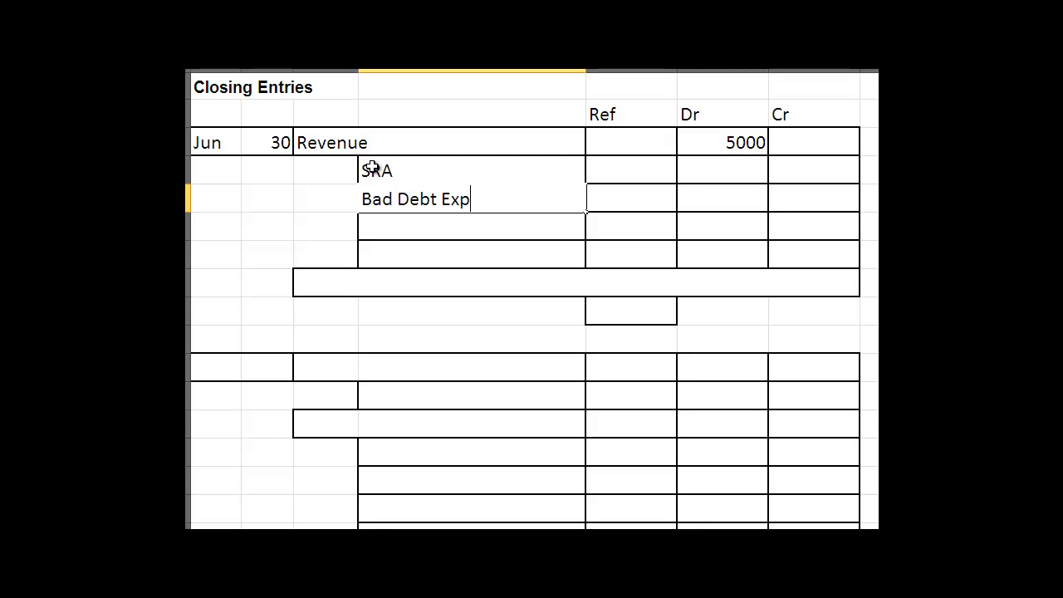
type("ense")
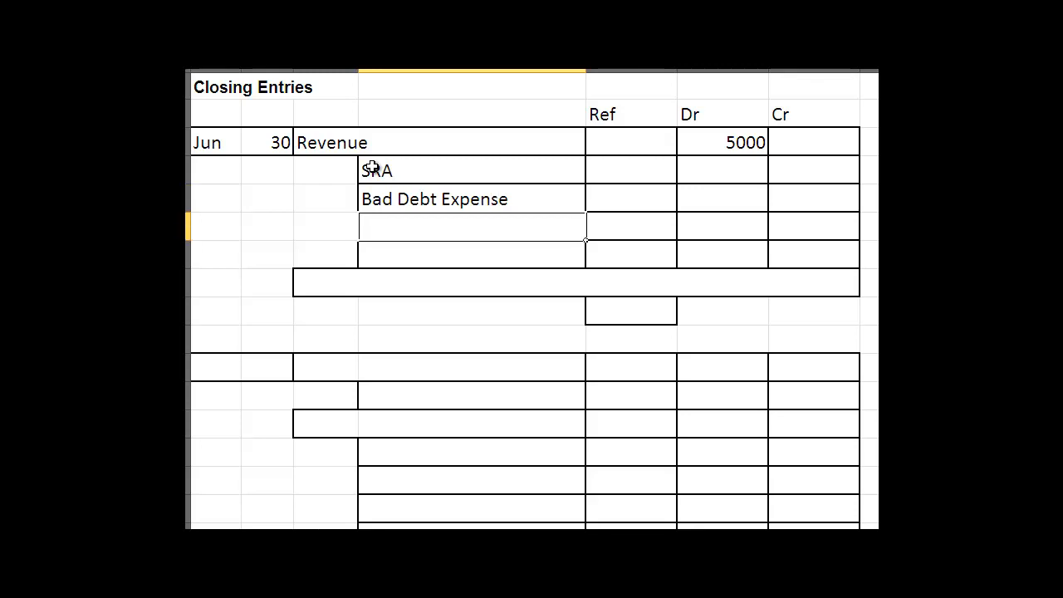
type("Discou")
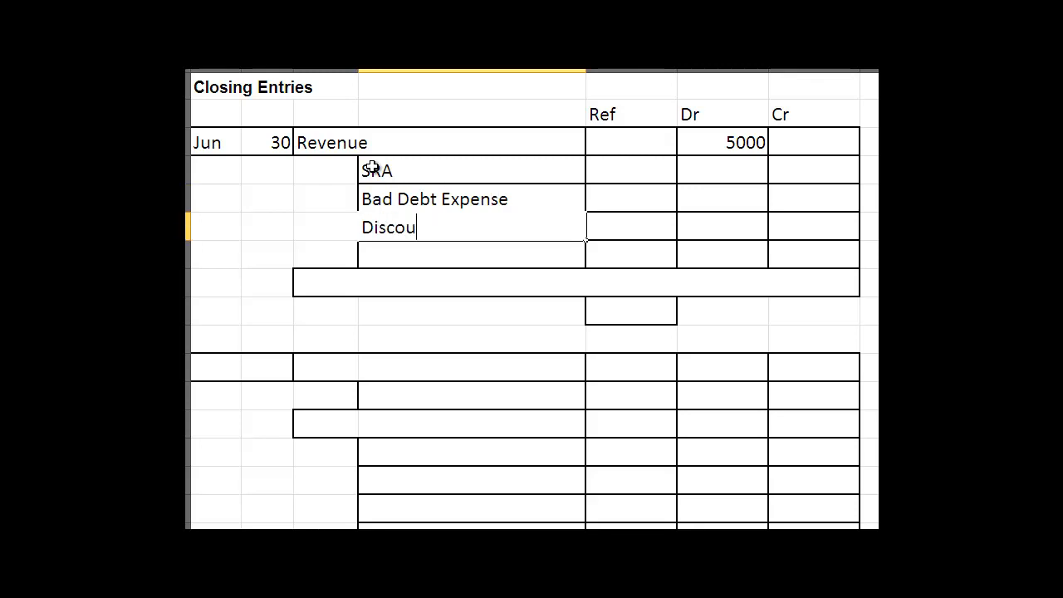
type("nt Al")
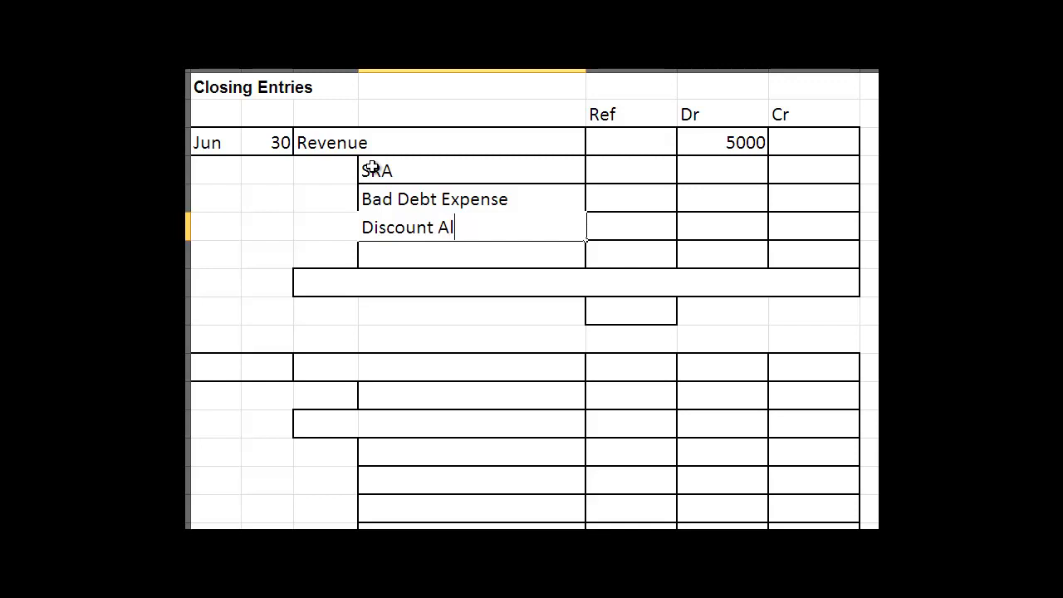
type("l")
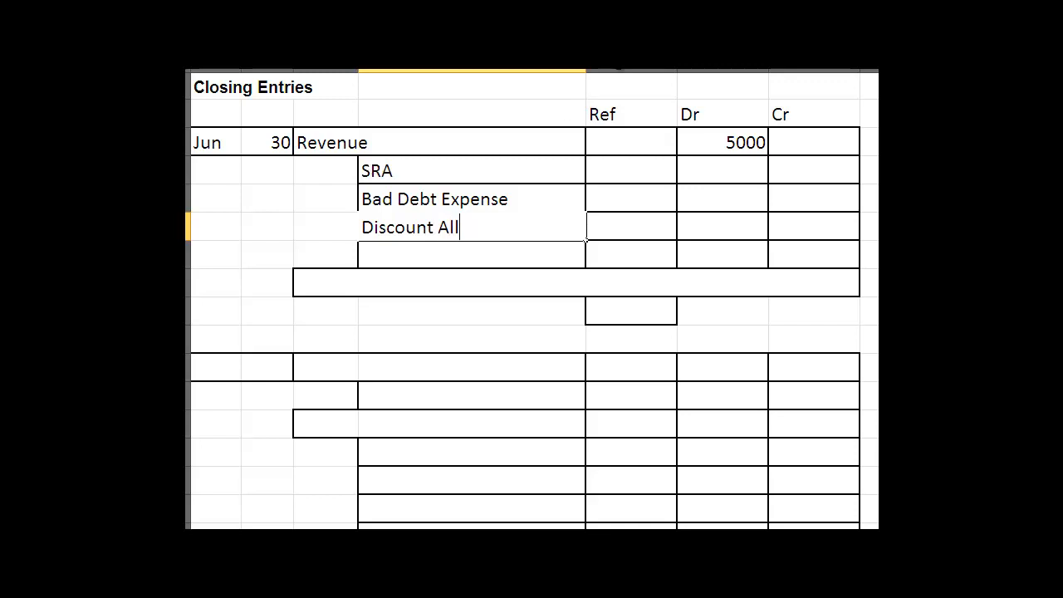
type("owed")
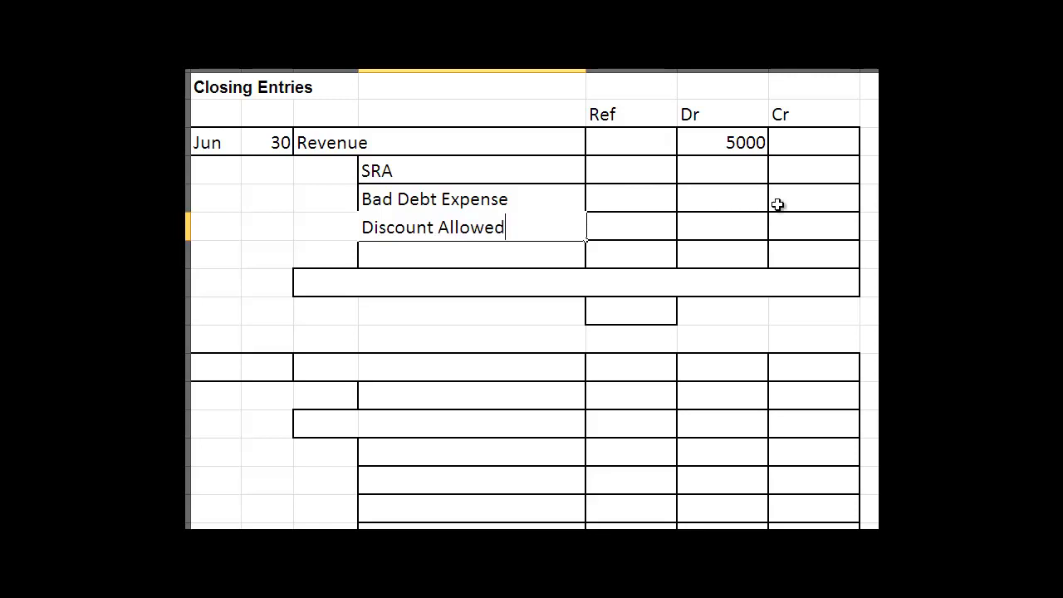
mouse_move(816, 172)
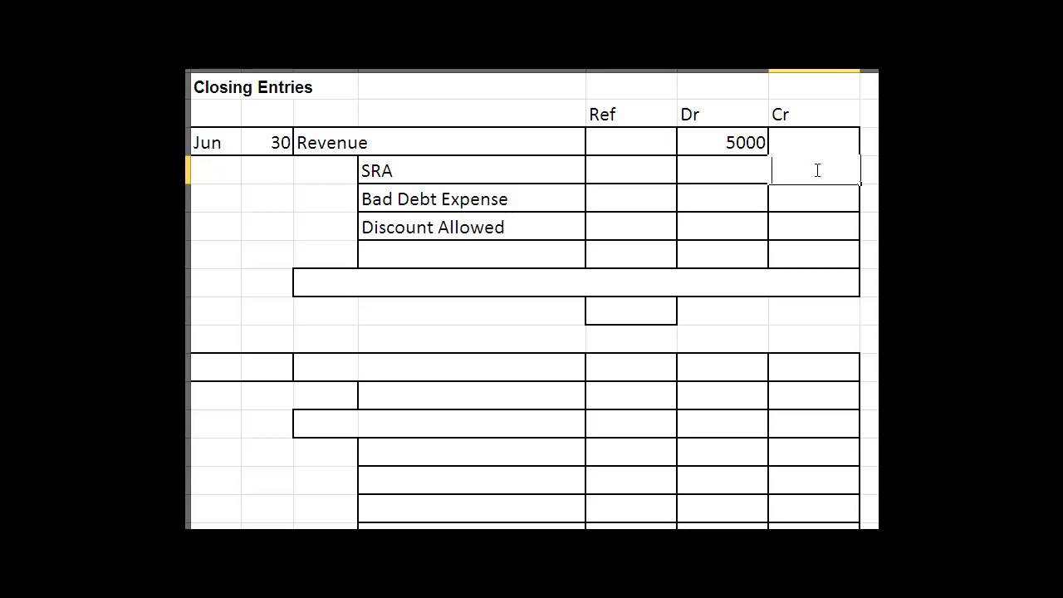
- Enter credits 100, 250 and 150 beside SRA, Bad Debt Expense and Discount Allowed
type("100")
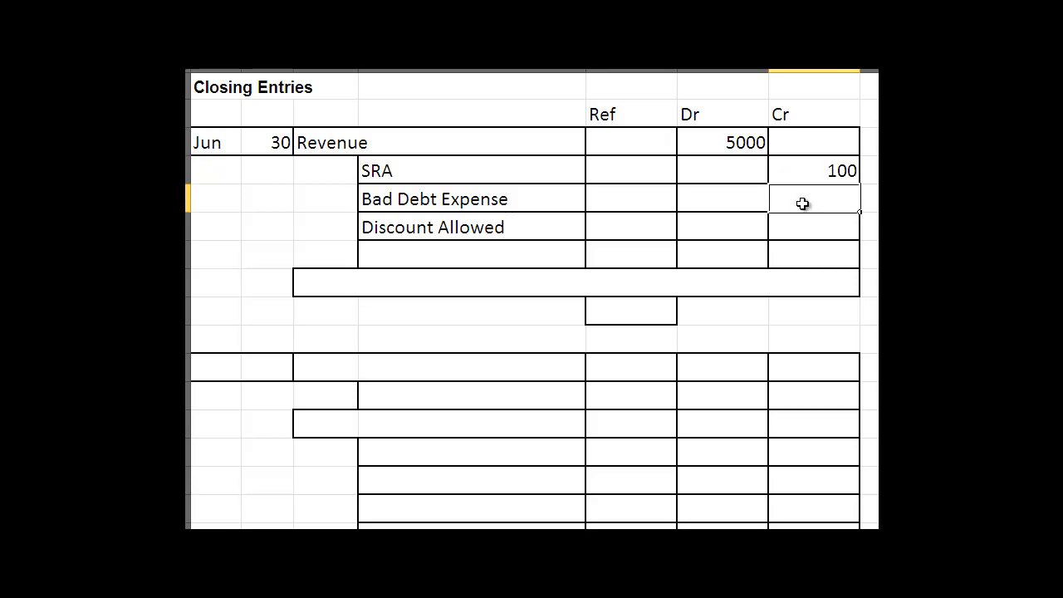
type("250")
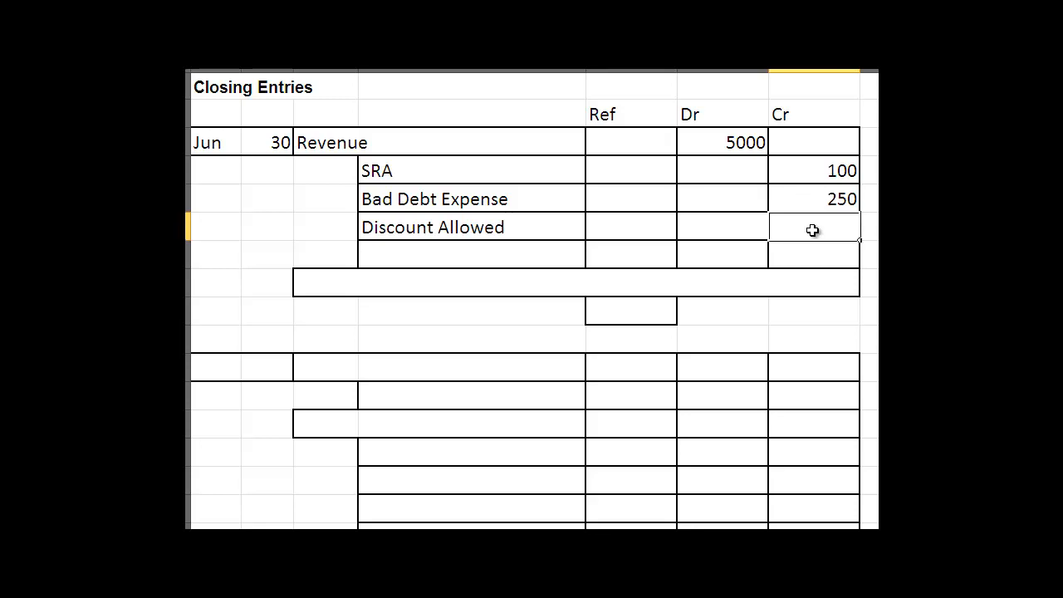
type("150")
left_click(471, 254)
type("Income Summa")
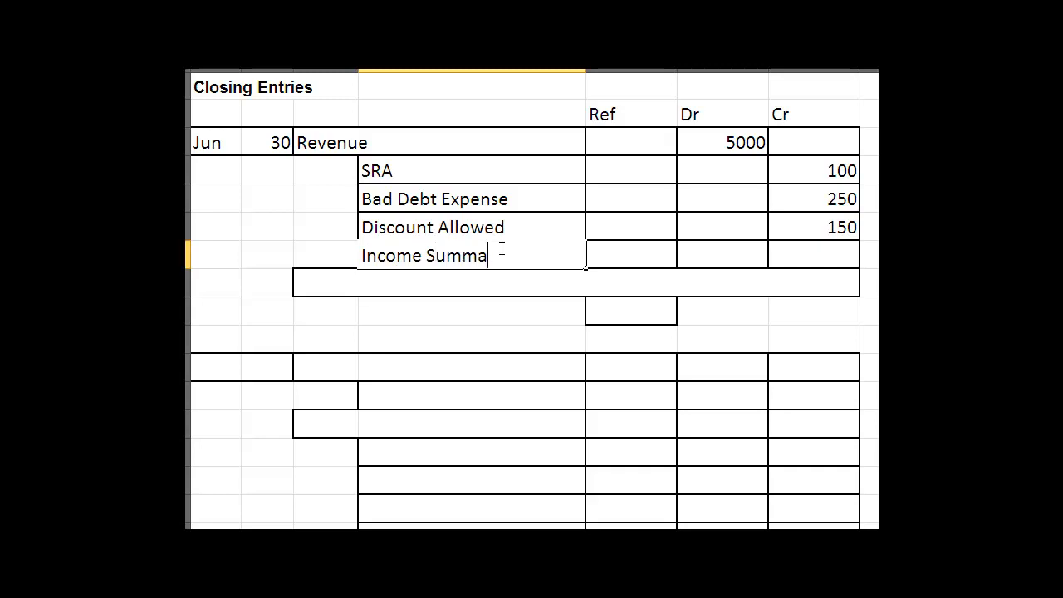
- Finish the Income Summary line and credit it 4500
type("ry")
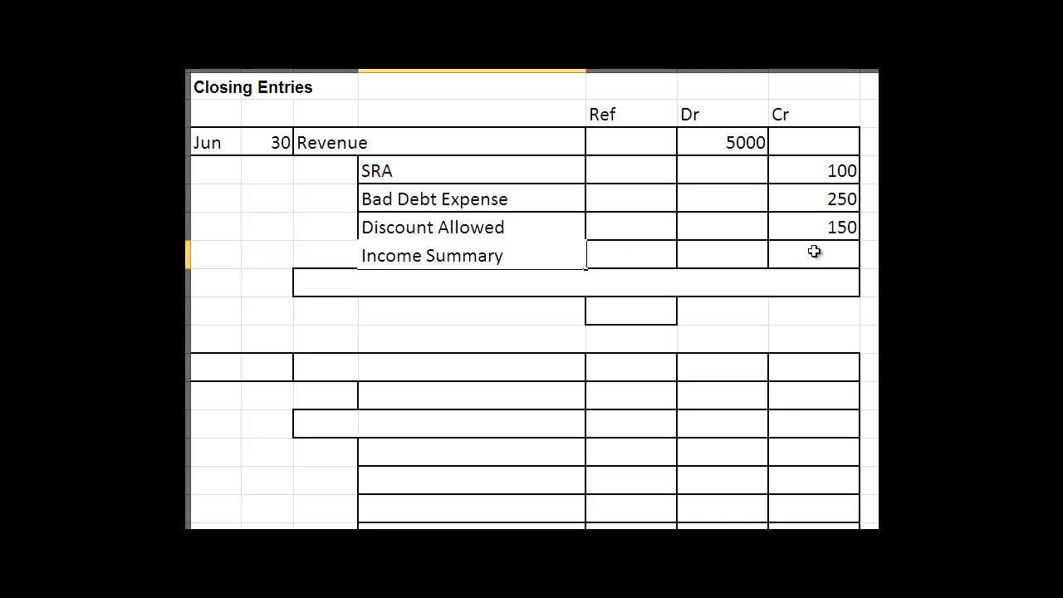
type("4500")
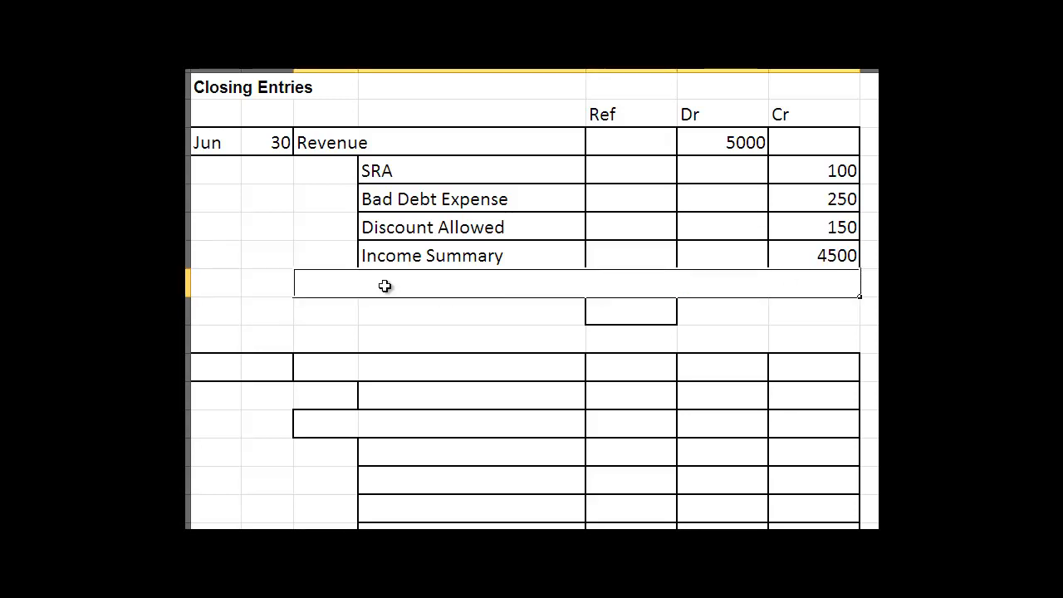
- Enter the narration 'Closing entries for Income and income contra accounts' below Income Summary
type("C")
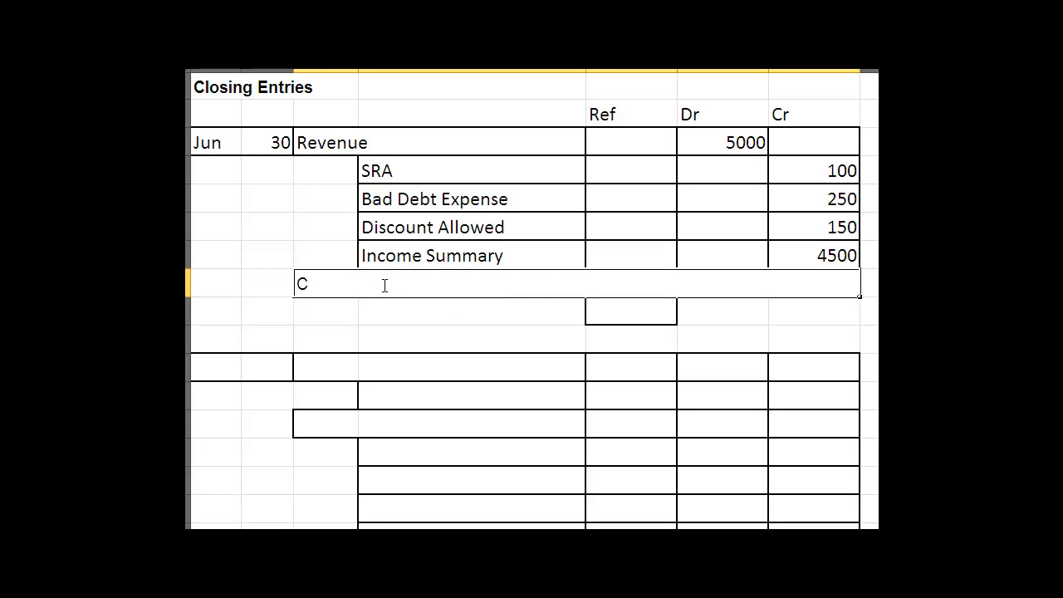
type("losing entries f")
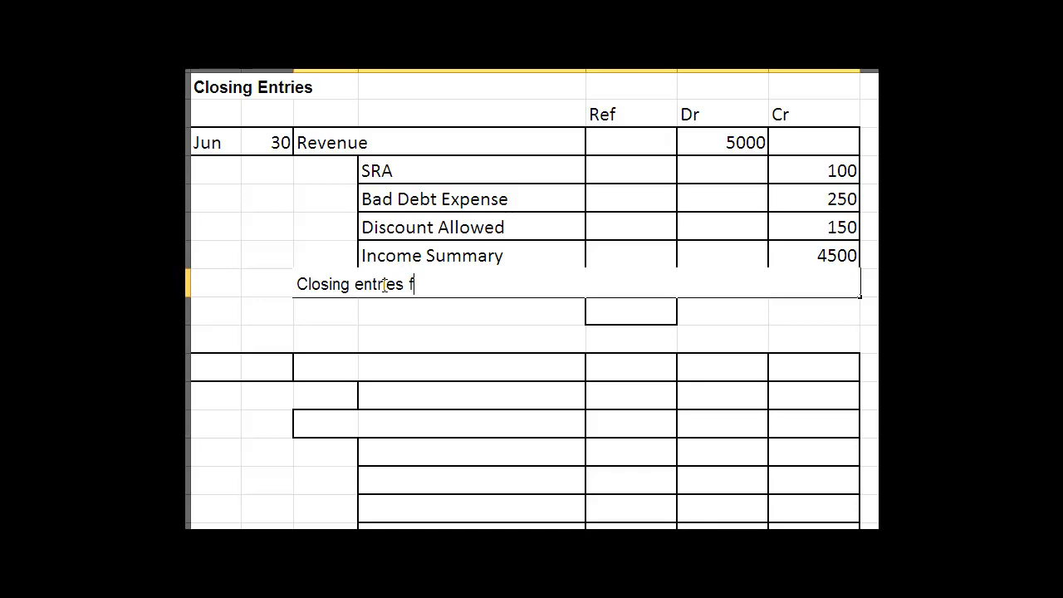
type("or Income an")
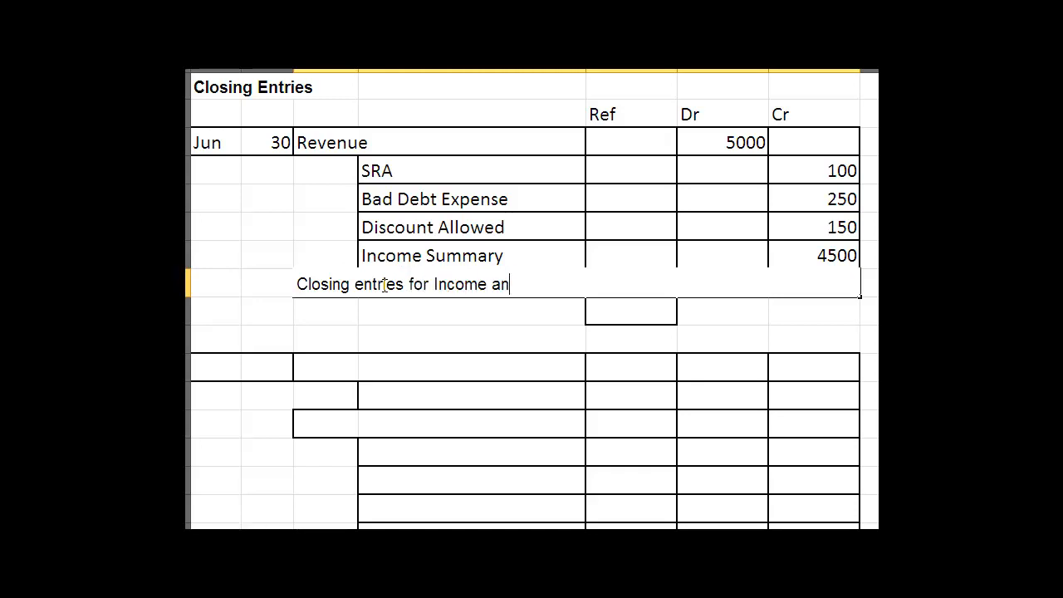
type("d income contra ac")
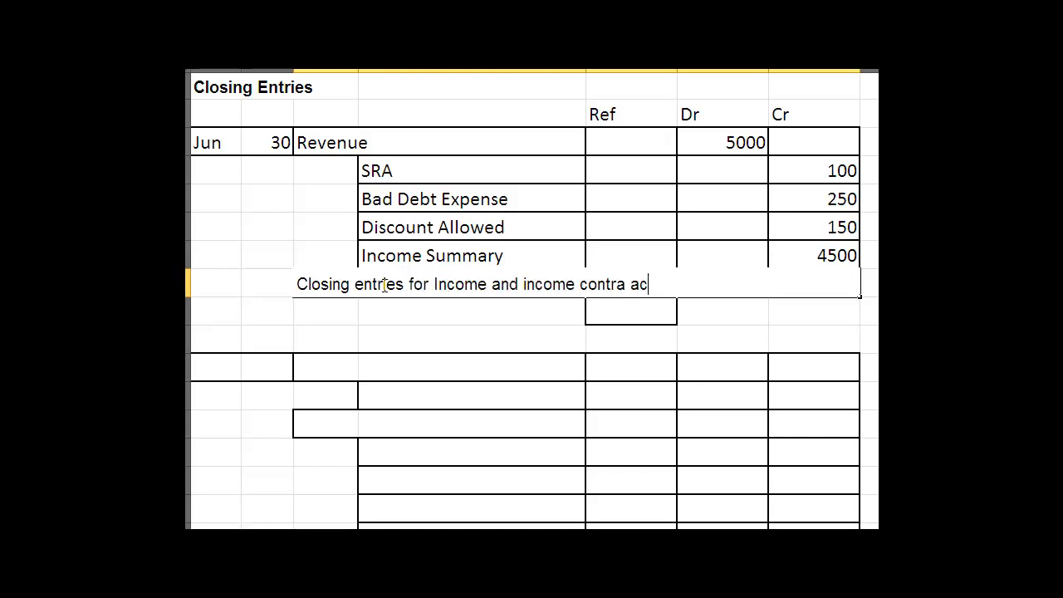
type("counts")
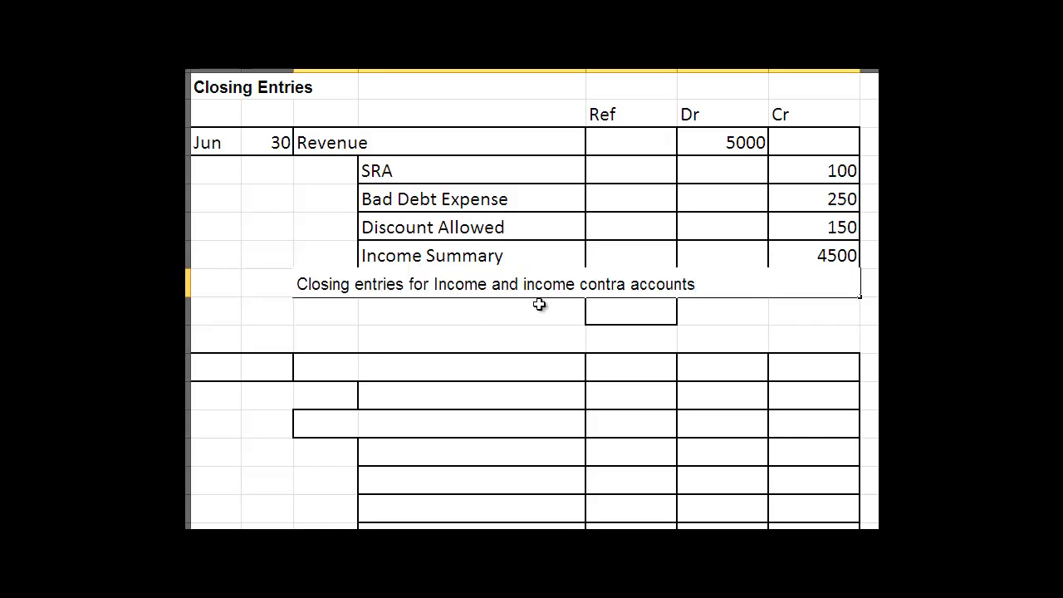
mouse_move(600, 301)
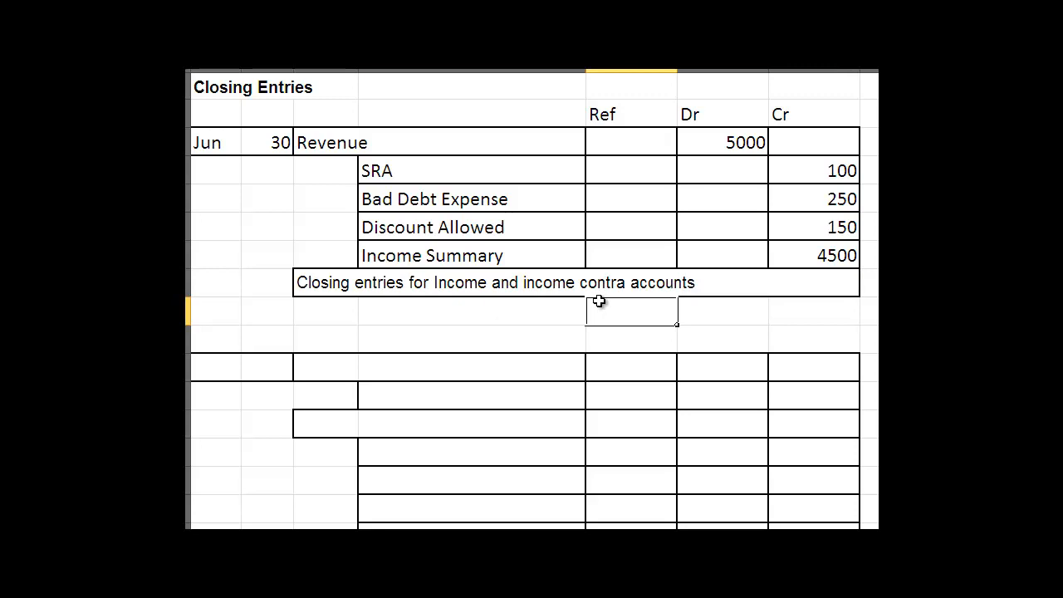
- Enter G10 in the Ref cell beneath the narration
type("G10")
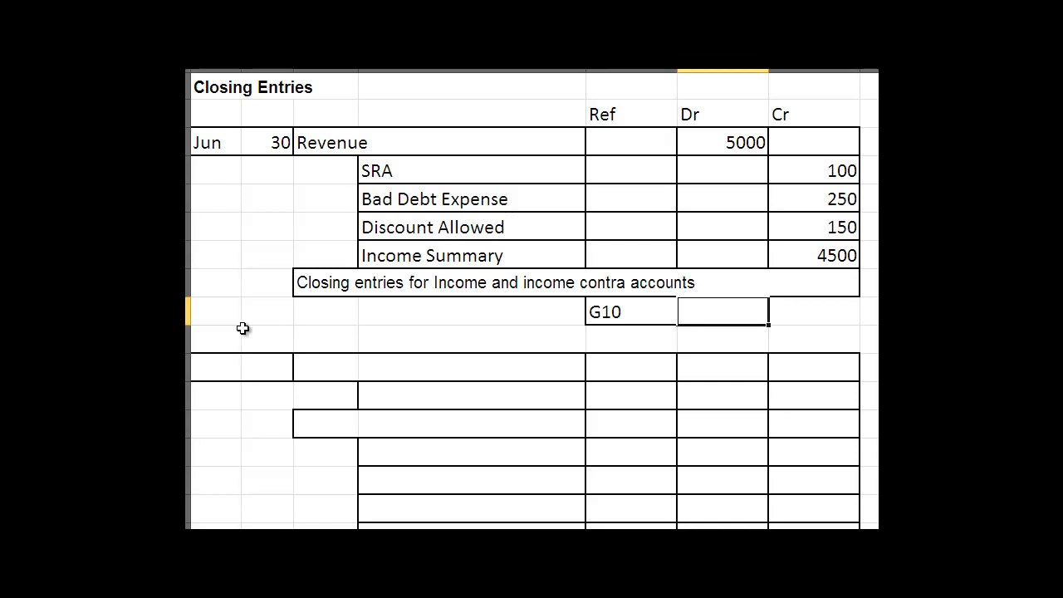
left_click(215, 366)
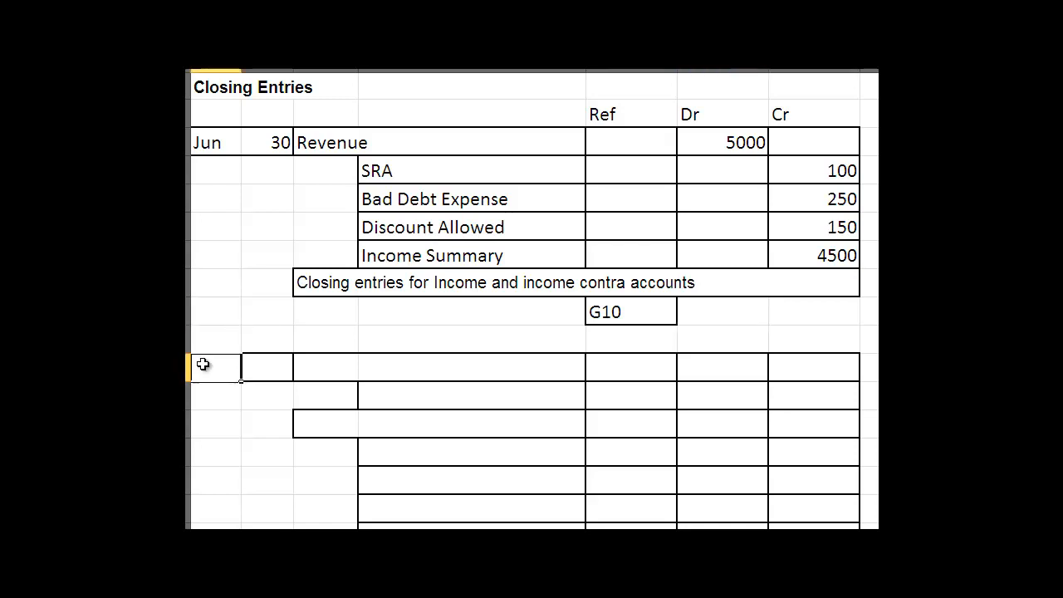
- Enter Jun and 30 as the date of the second closing entry
type("Ju")
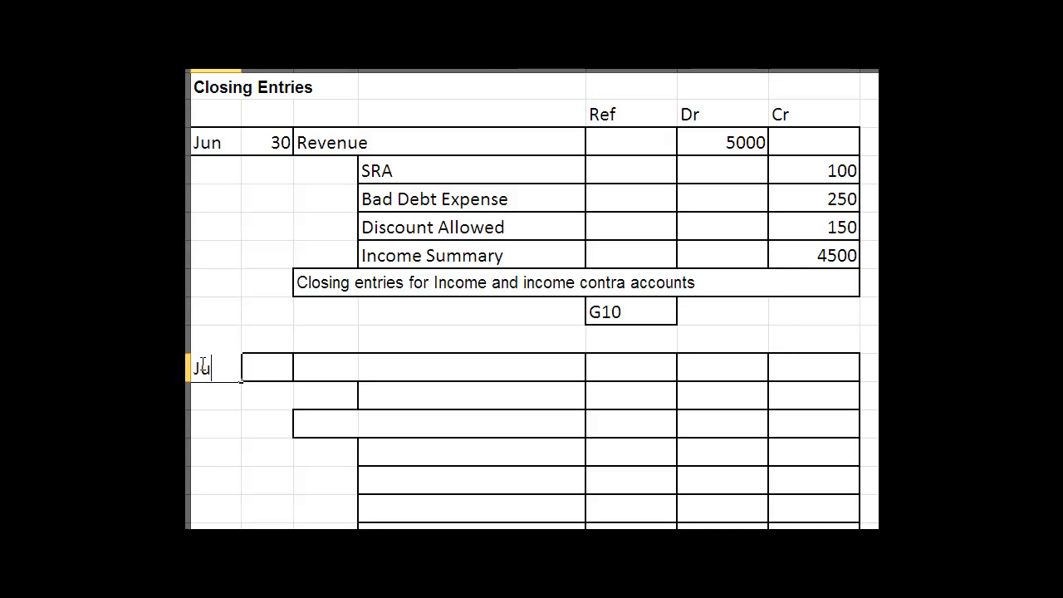
type("n")
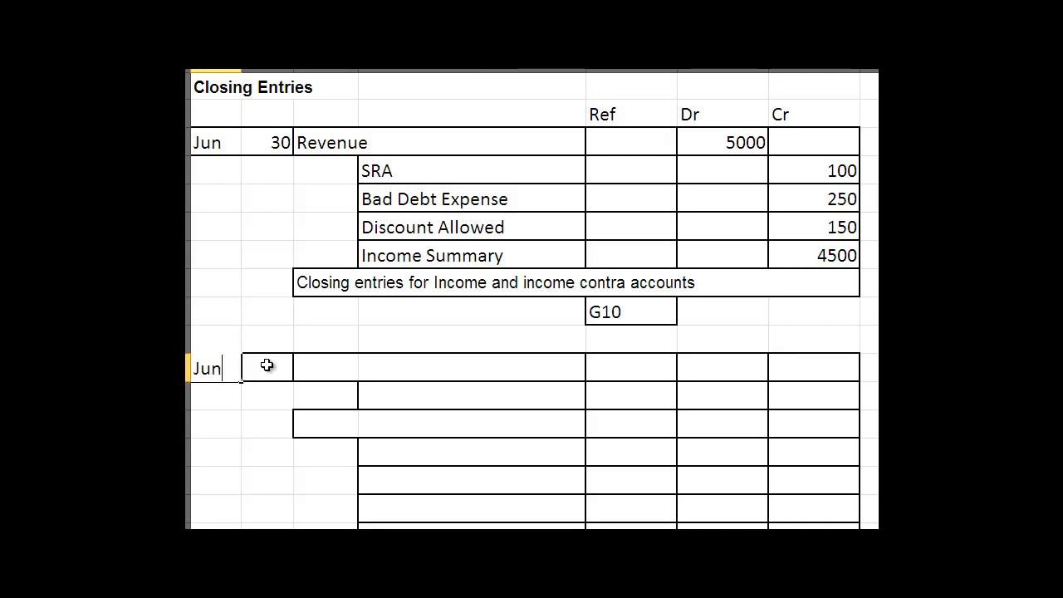
left_click(268, 366)
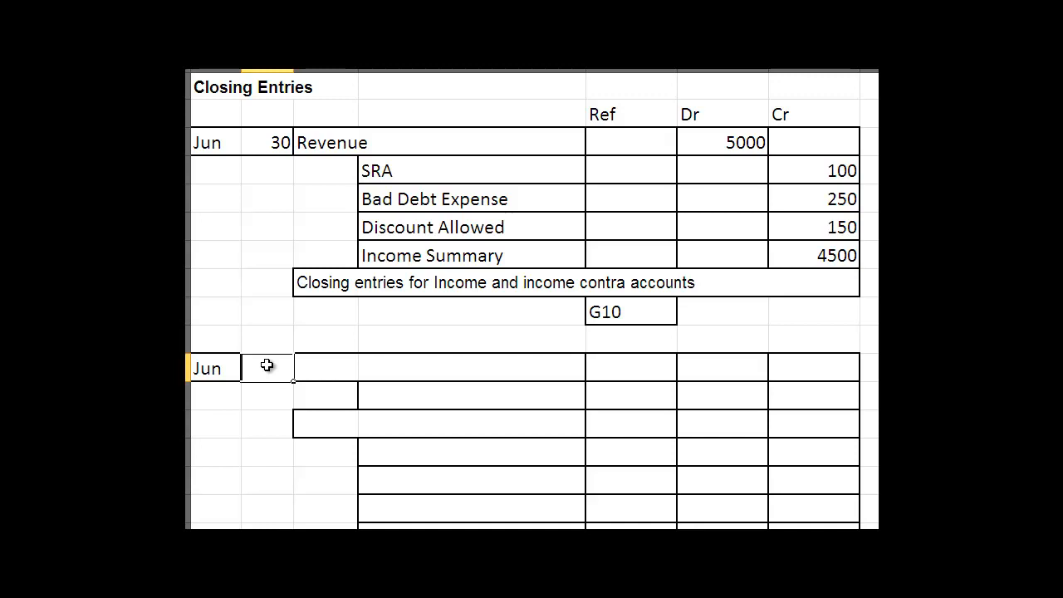
type("30")
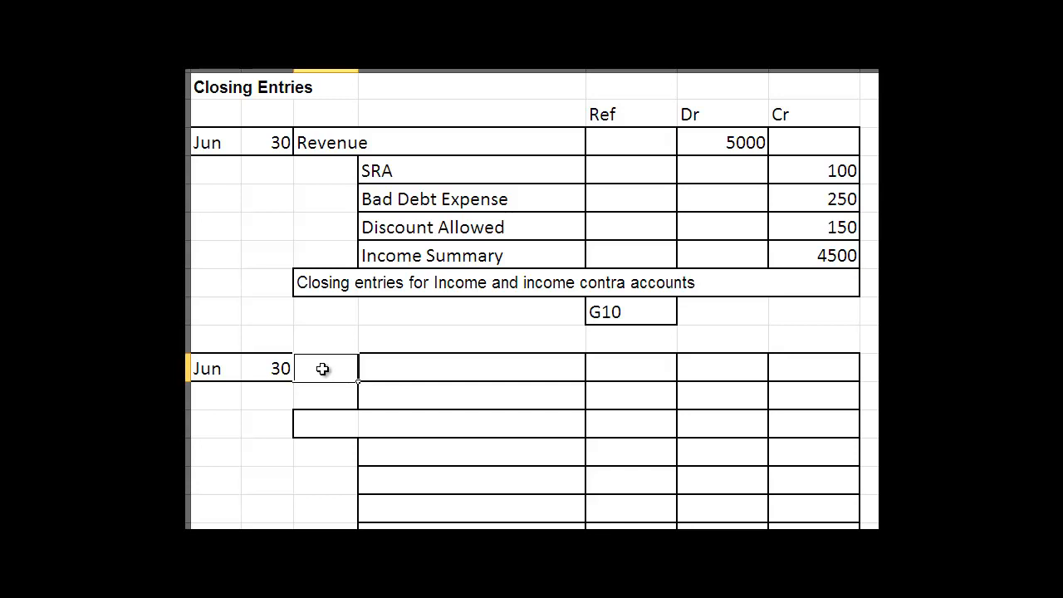
mouse_move(323, 401)
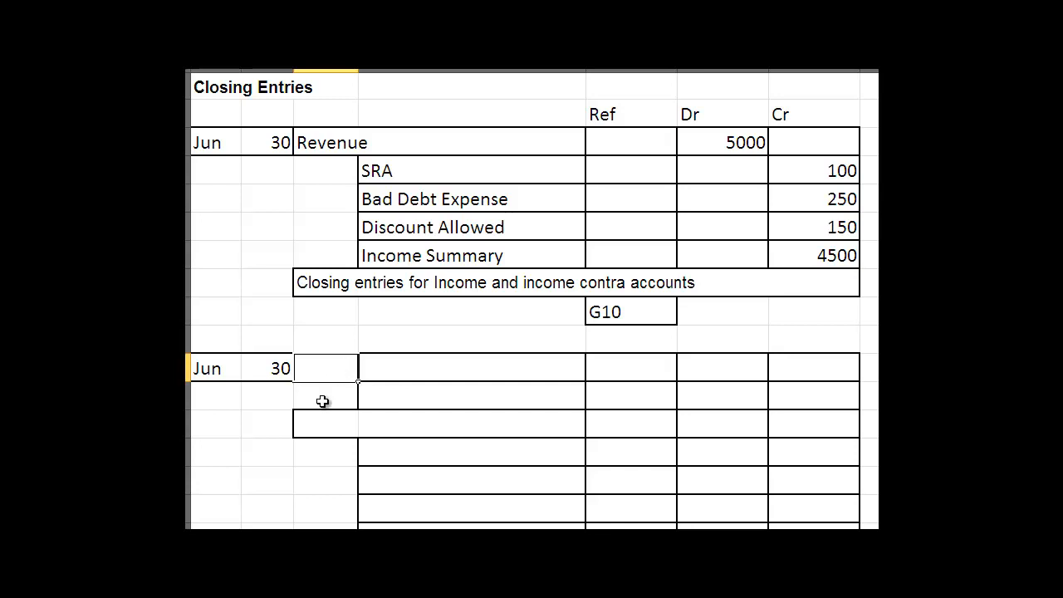
mouse_move(334, 385)
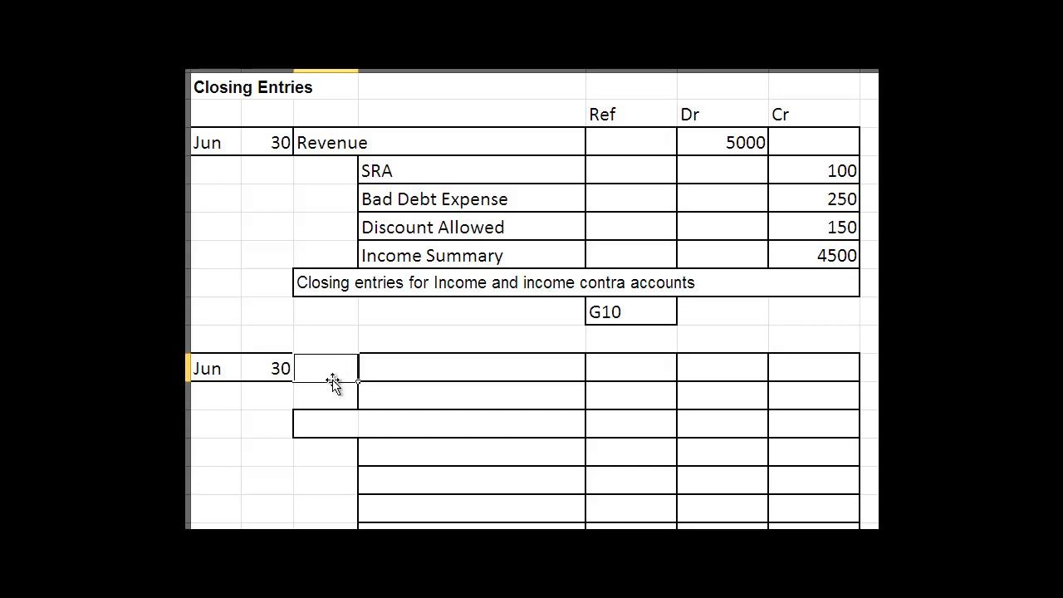
mouse_move(629, 371)
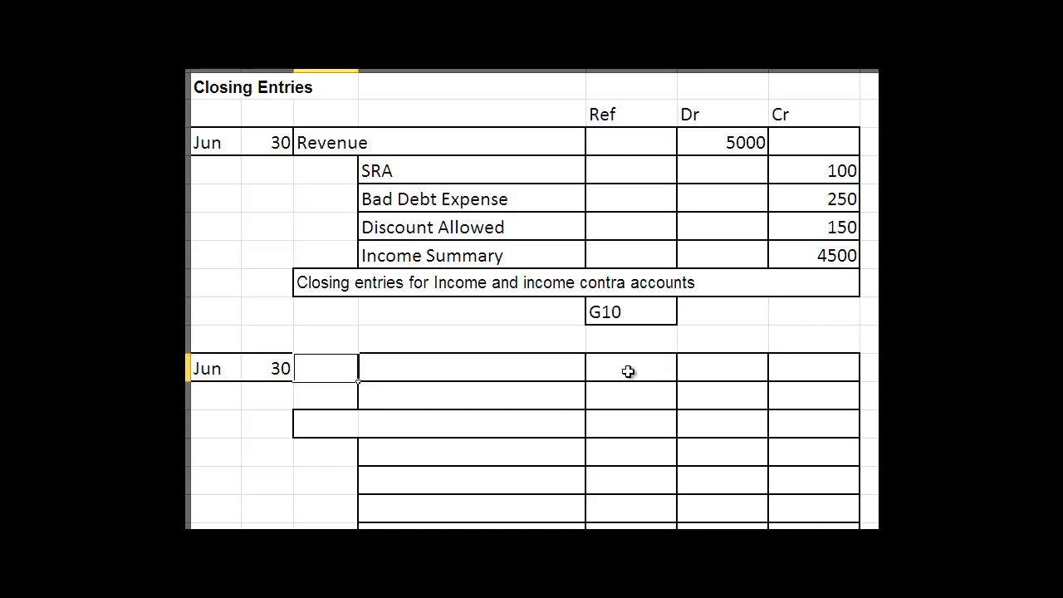
mouse_move(610, 372)
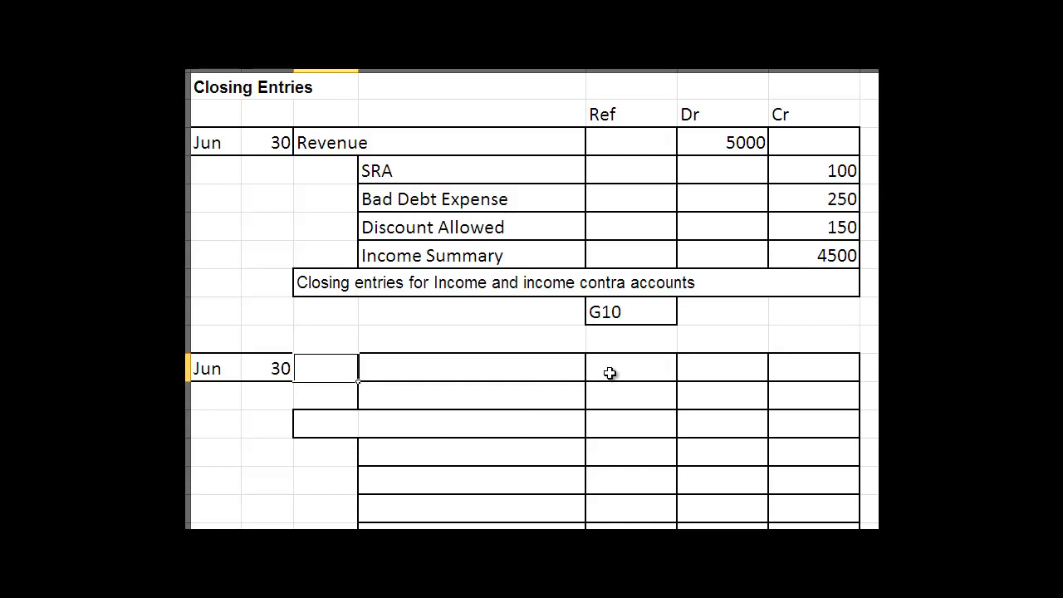
mouse_move(516, 390)
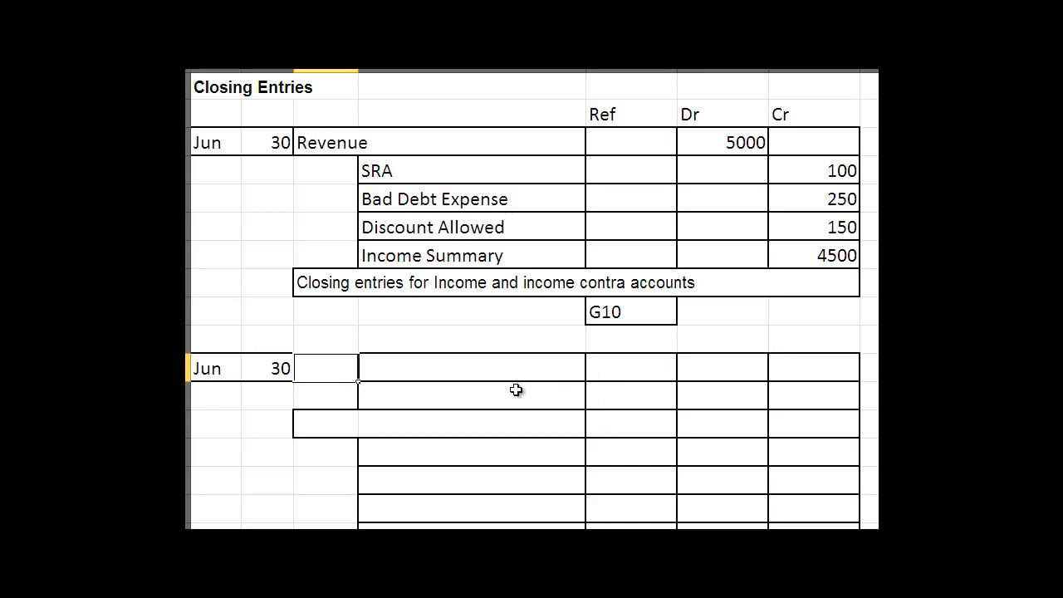
mouse_move(395, 392)
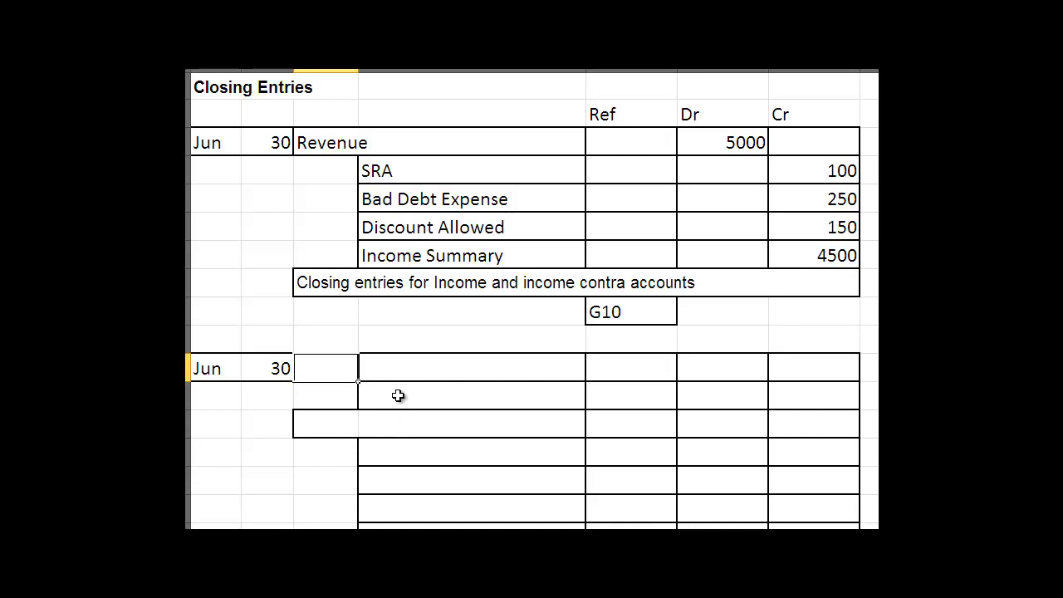
mouse_move(390, 402)
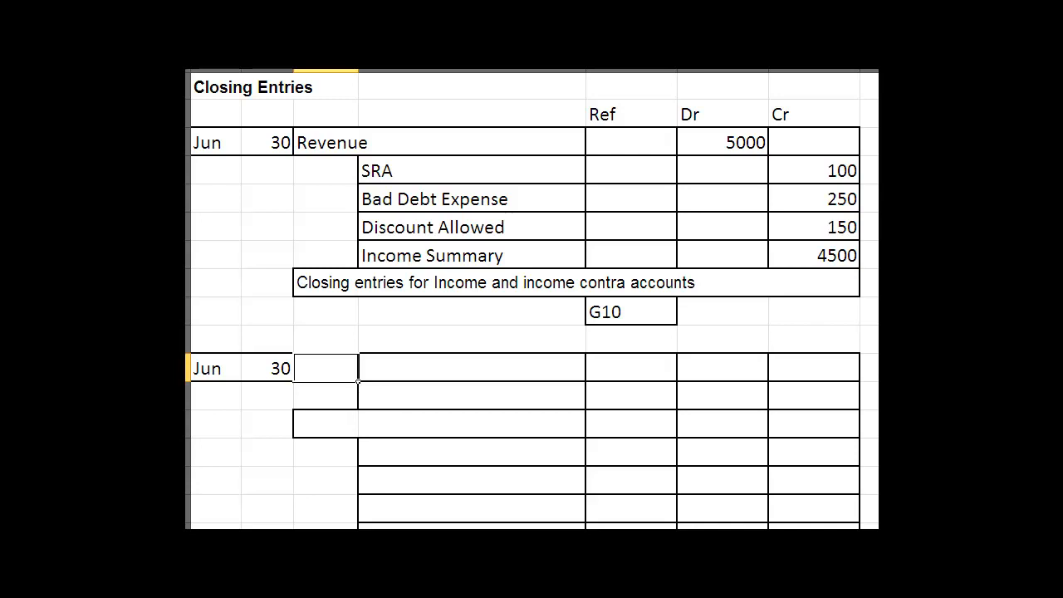
scroll("down", 3)
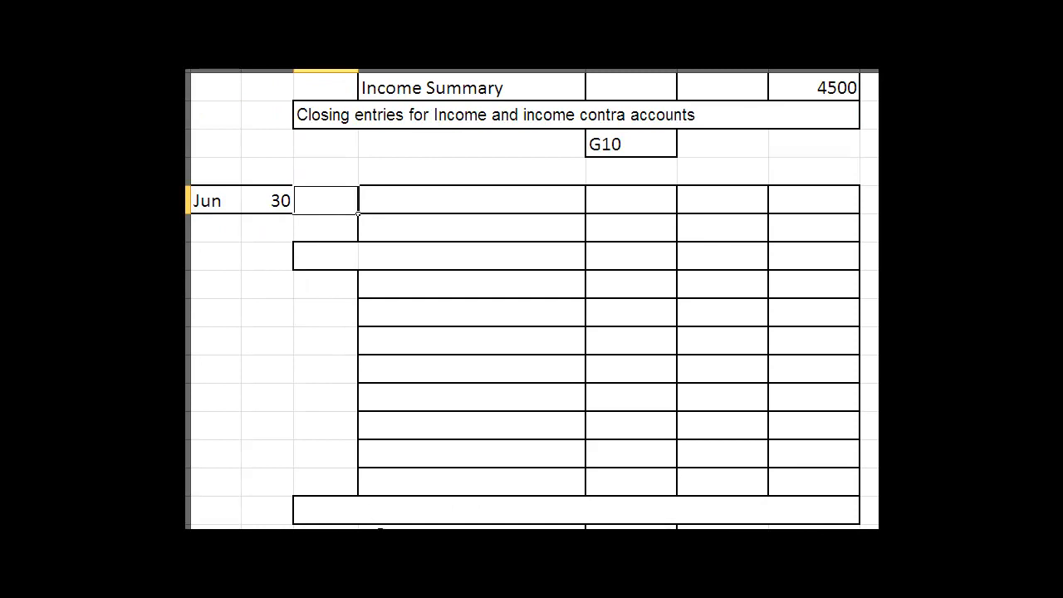
left_click(631, 86)
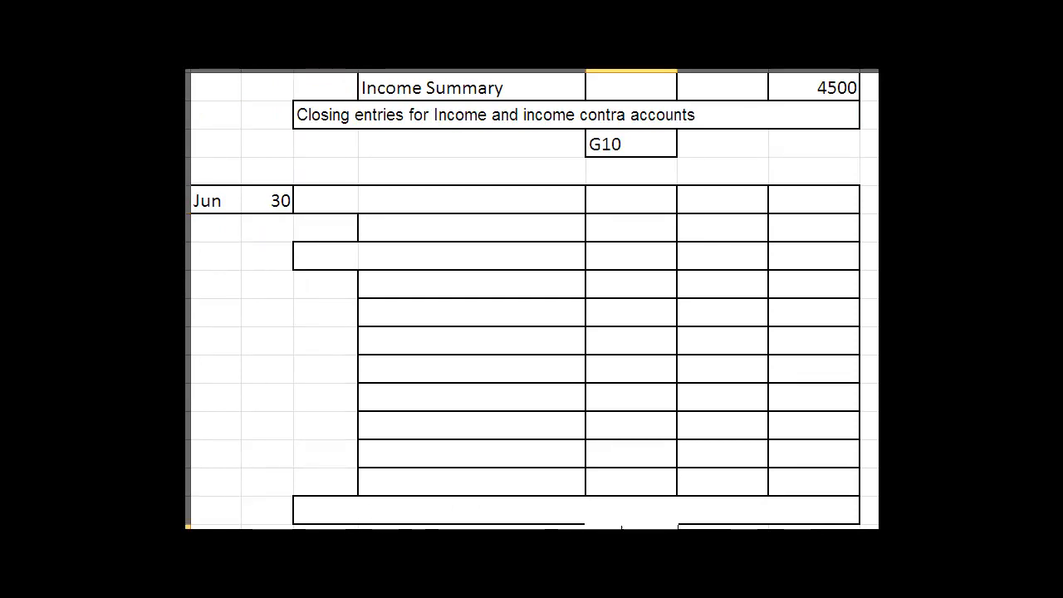
scroll("down", 3)
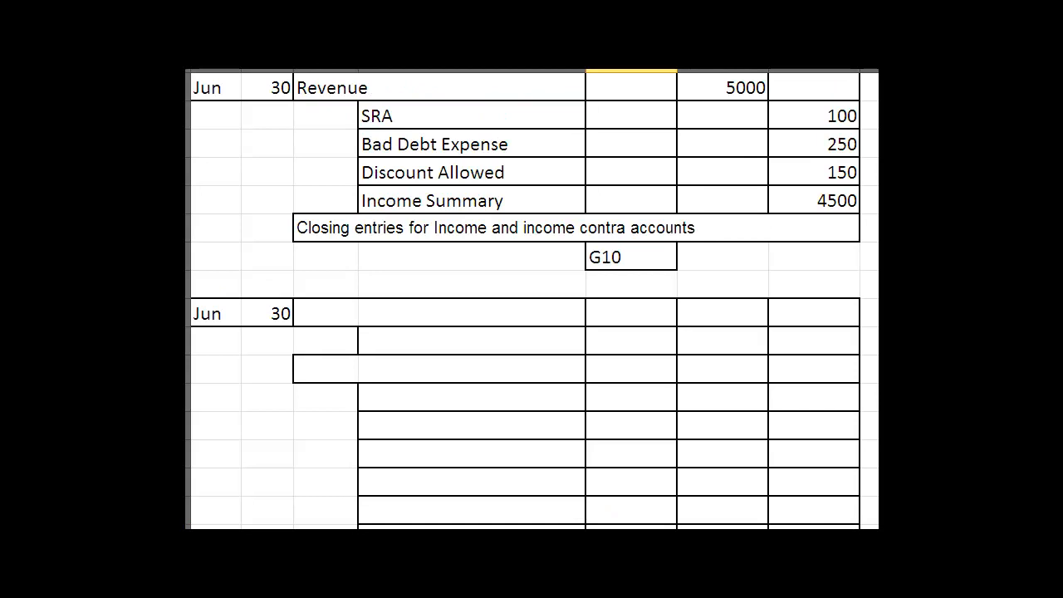
scroll("up", 3)
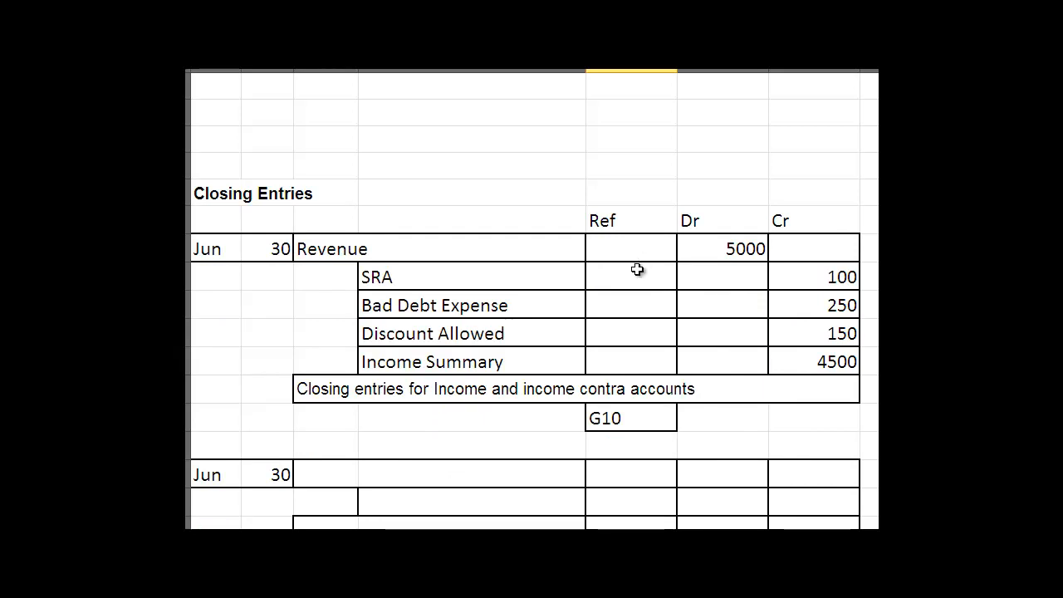
mouse_move(633, 245)
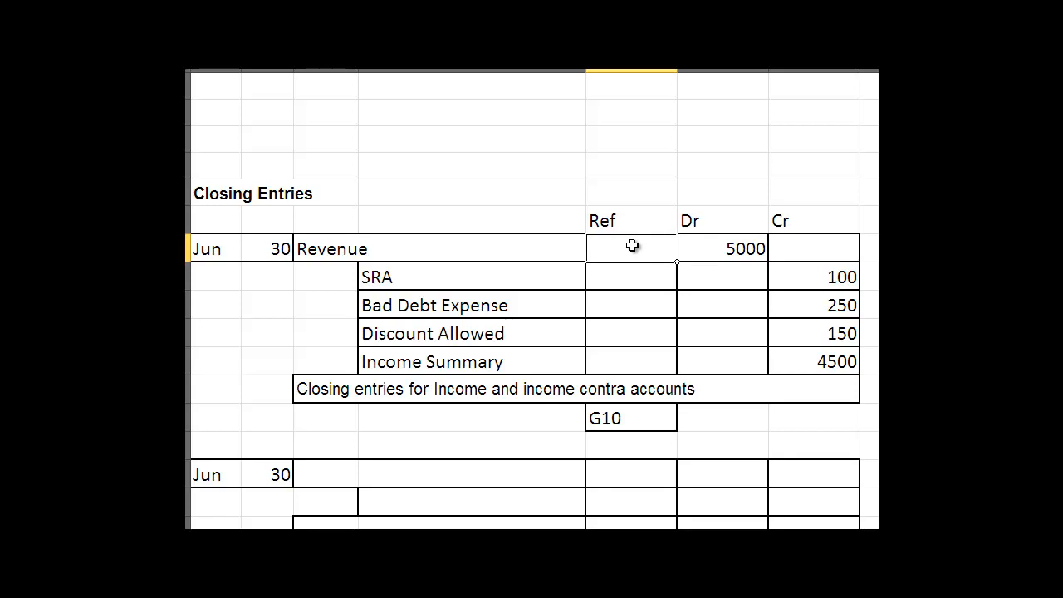
- Enter ledger reference 401 in the Ref cell of the Revenue row
type("40")
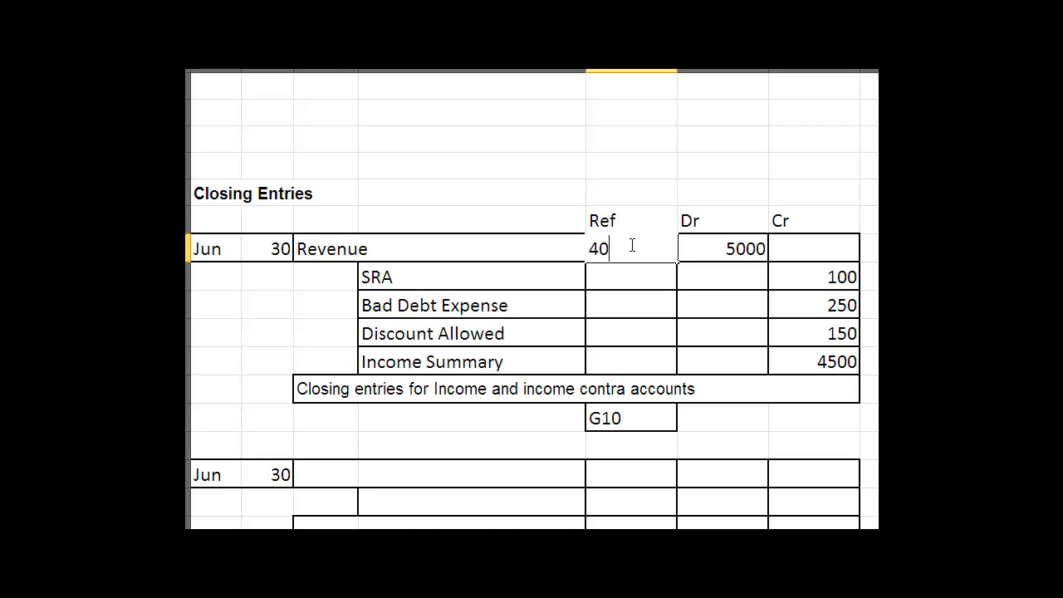
type("1")
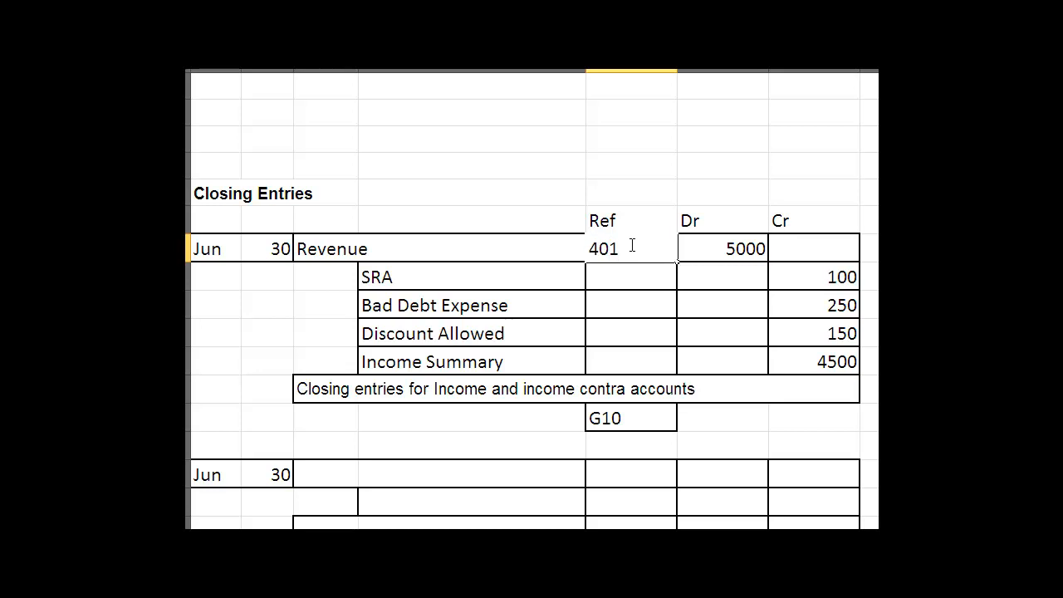
left_click(630, 277)
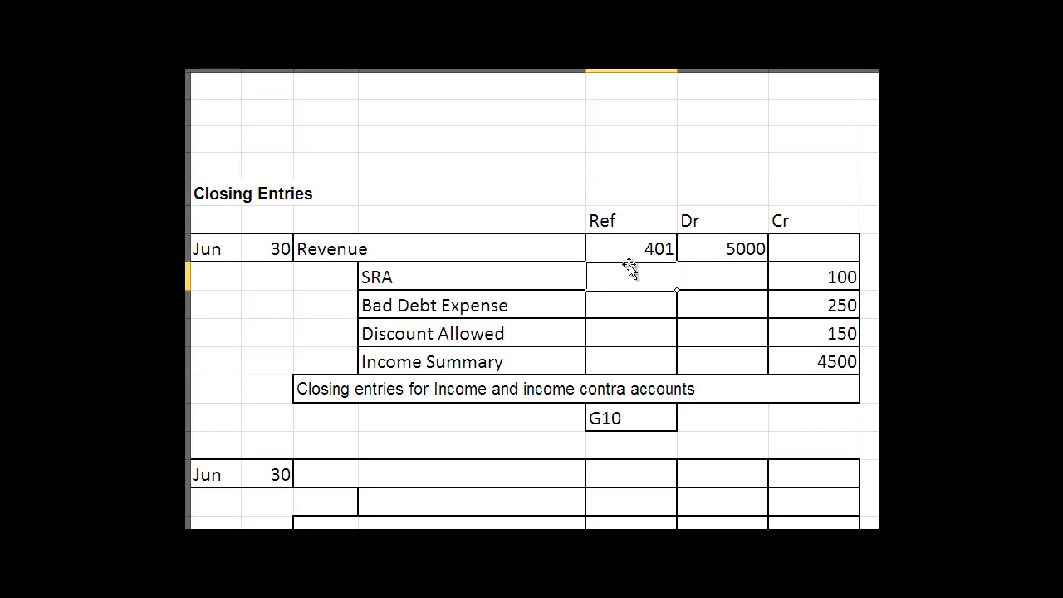